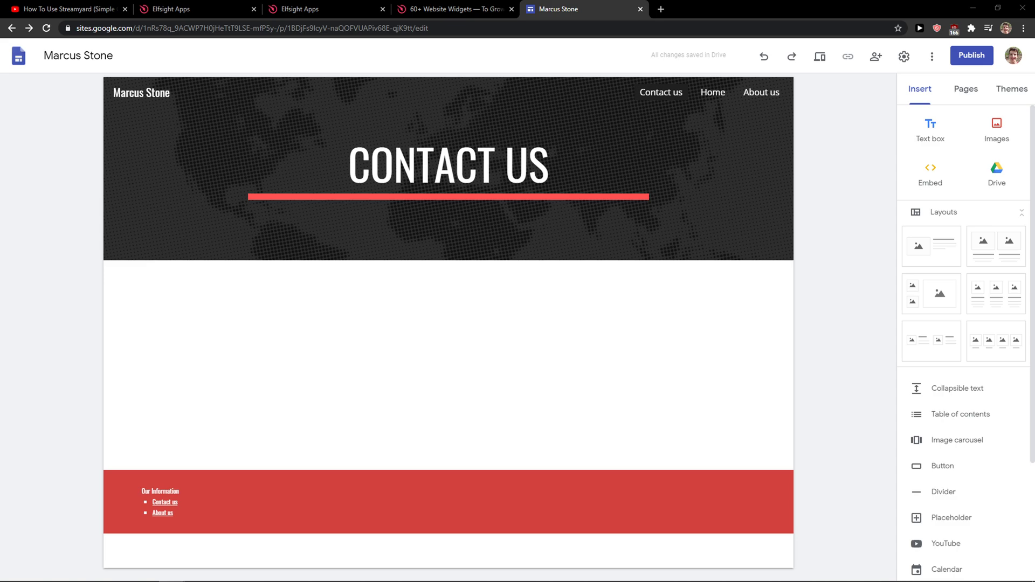
{"action": "mouse_move", "coordinate": [131, 308]}
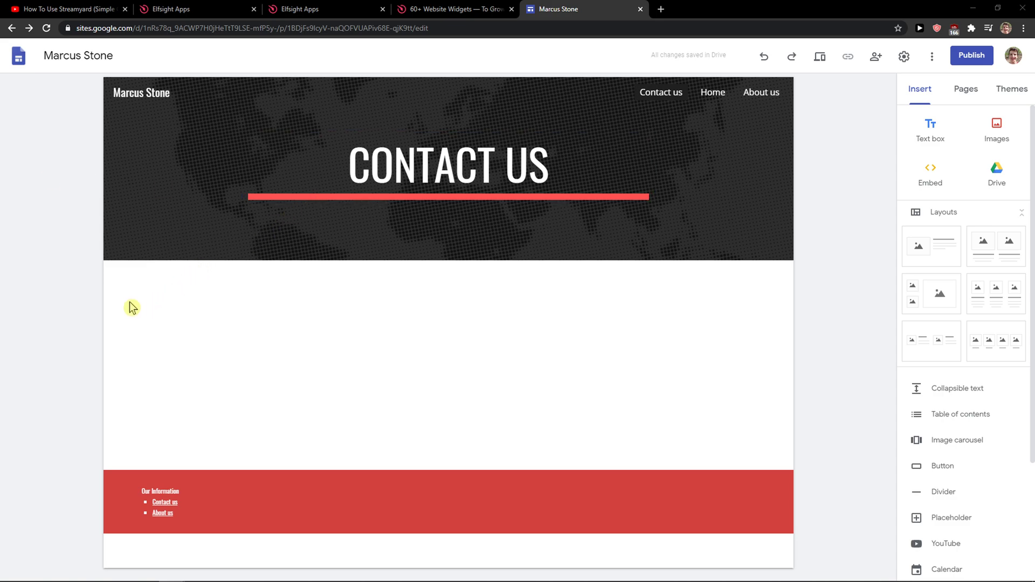
Follow the elfsight.com link in the YouTube video description to the Elfsight homepage.
{"action": "left_click", "coordinate": [63, 9]}
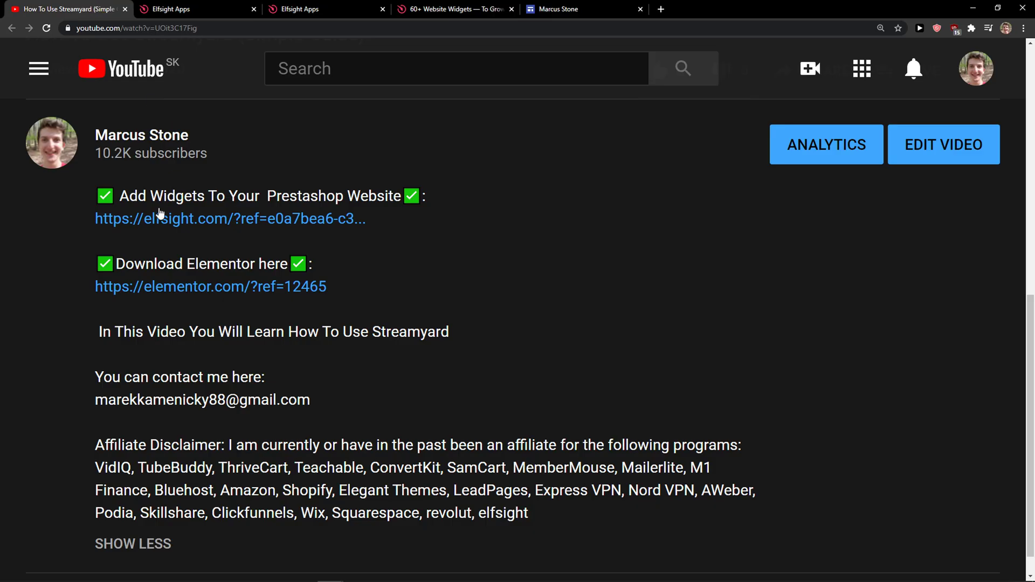
{"action": "mouse_move", "coordinate": [163, 219]}
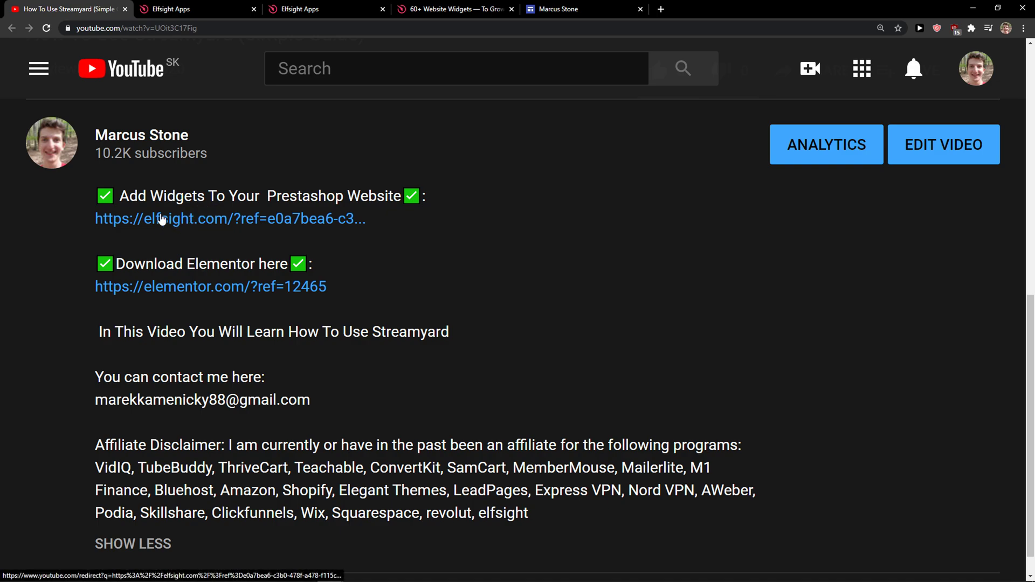
{"action": "left_click", "coordinate": [165, 219]}
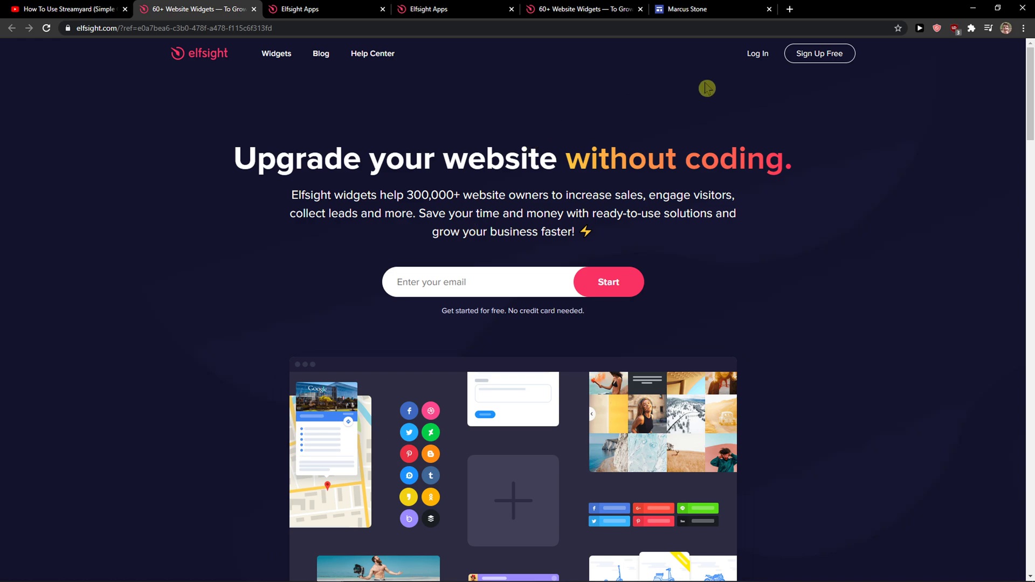
{"action": "mouse_move", "coordinate": [818, 52]}
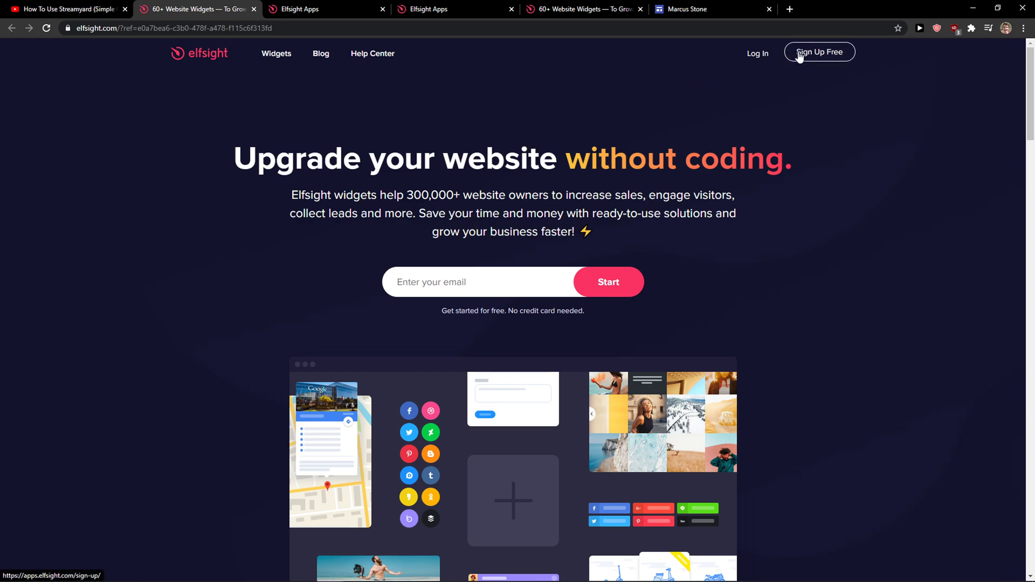
{"action": "mouse_move", "coordinate": [838, 62]}
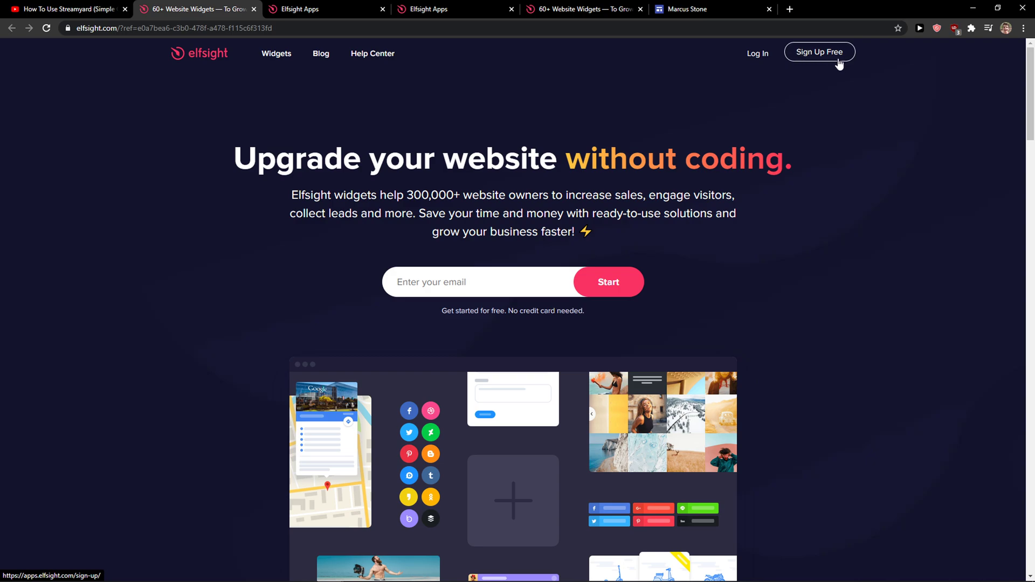
Open Elfsight's Sign Up Free page, then go back to the homepage.
{"action": "left_click", "coordinate": [820, 51]}
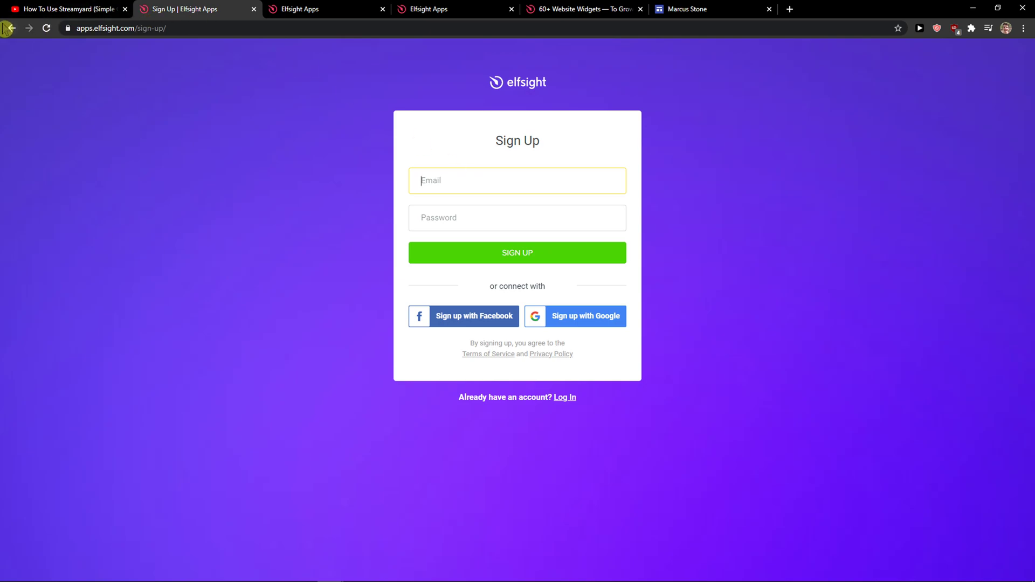
{"action": "left_click", "coordinate": [9, 28]}
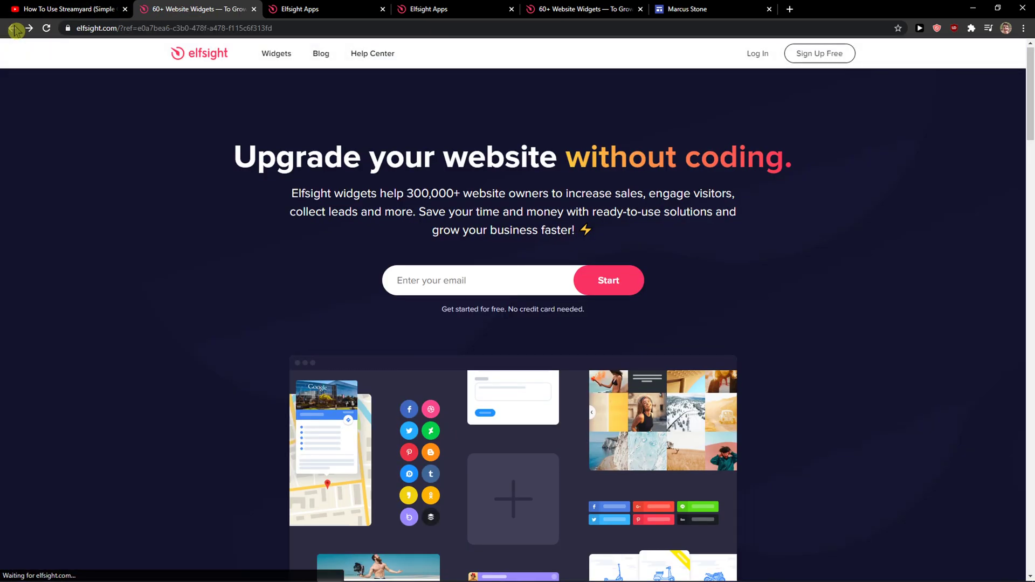
{"action": "mouse_move", "coordinate": [755, 69]}
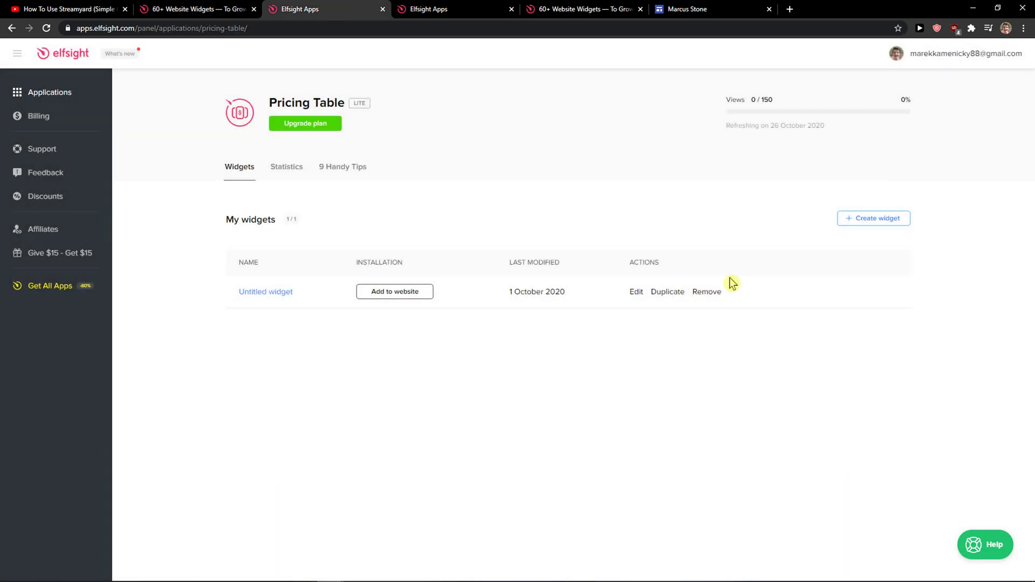
Search Elfsight's applications for 'testim' to find Testimonials Slider.
{"action": "left_click", "coordinate": [49, 91]}
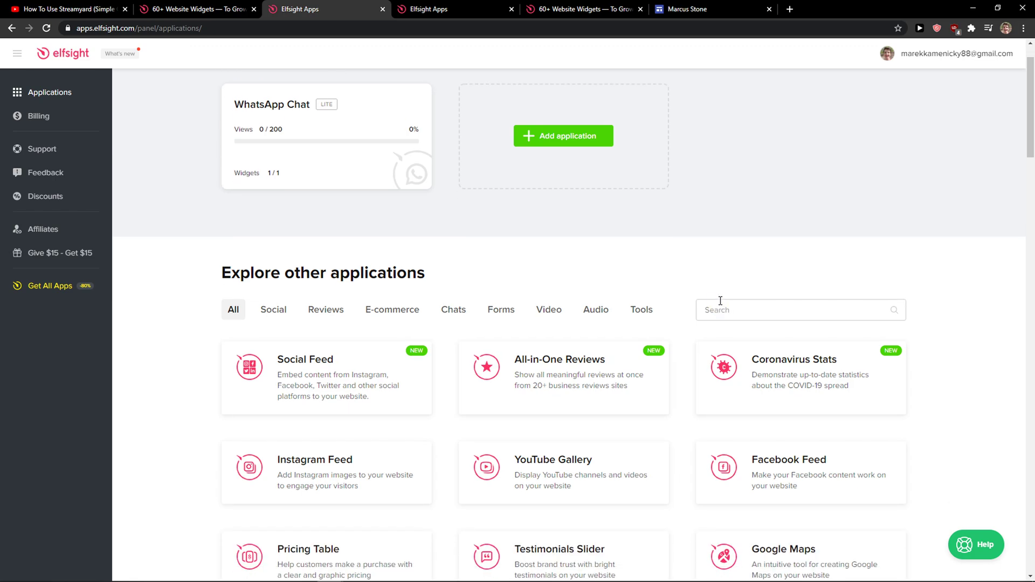
{"action": "left_click", "coordinate": [792, 310]}
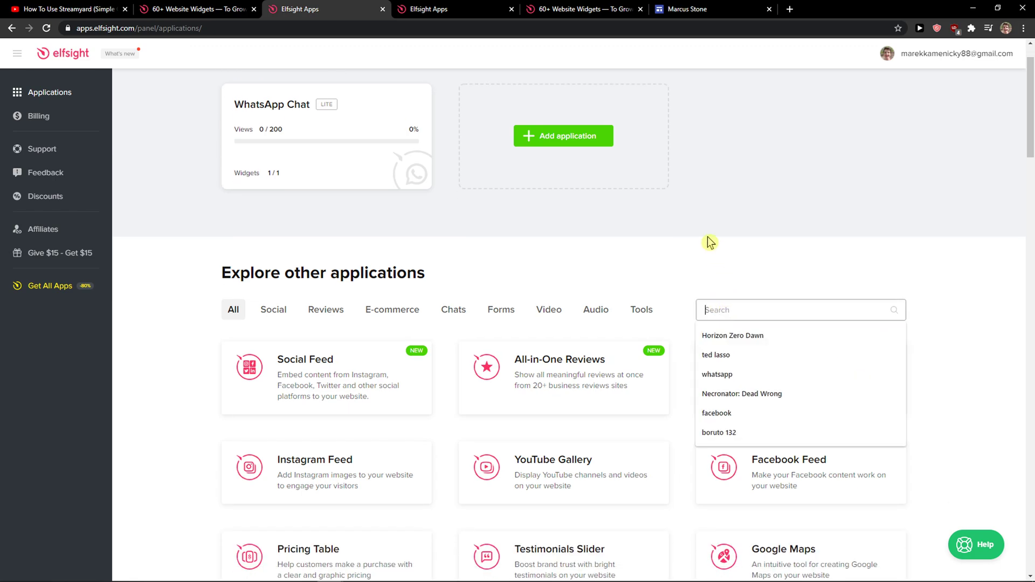
{"action": "type", "text": "testim"}
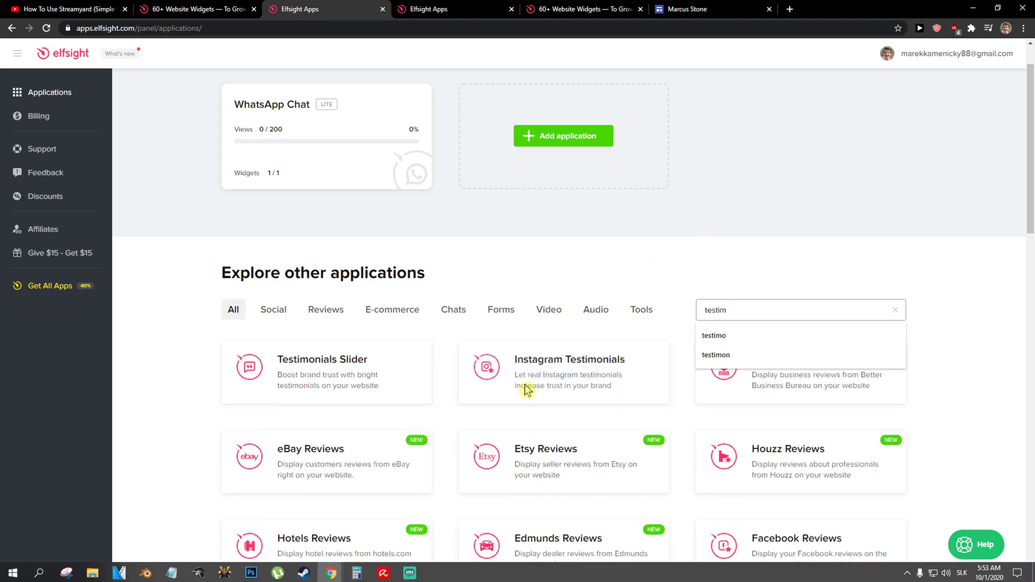
{"action": "mouse_move", "coordinate": [326, 372]}
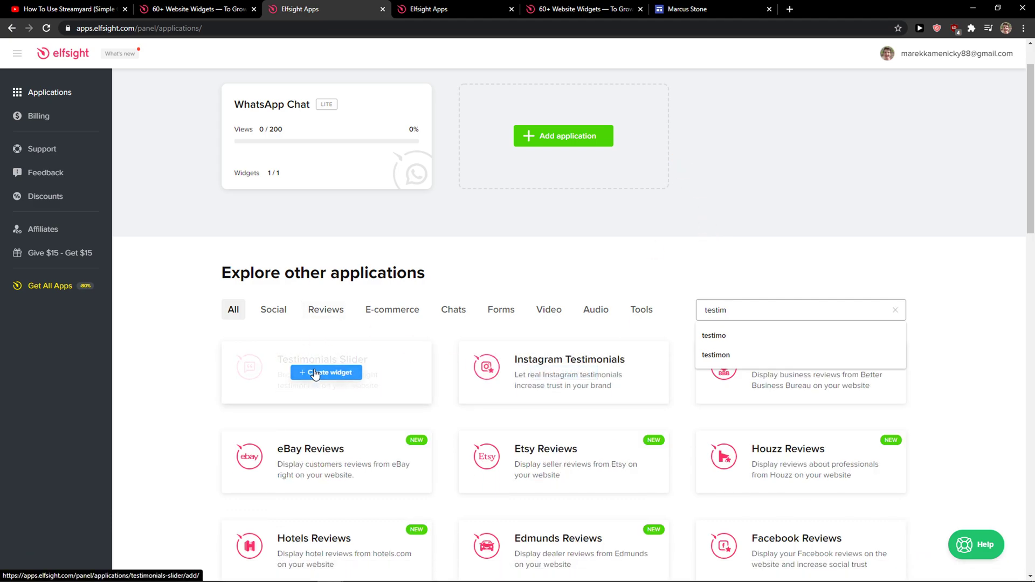
Create a Testimonials Slider widget with the Rotator template and flip through preview testimonials.
{"action": "left_click", "coordinate": [326, 373]}
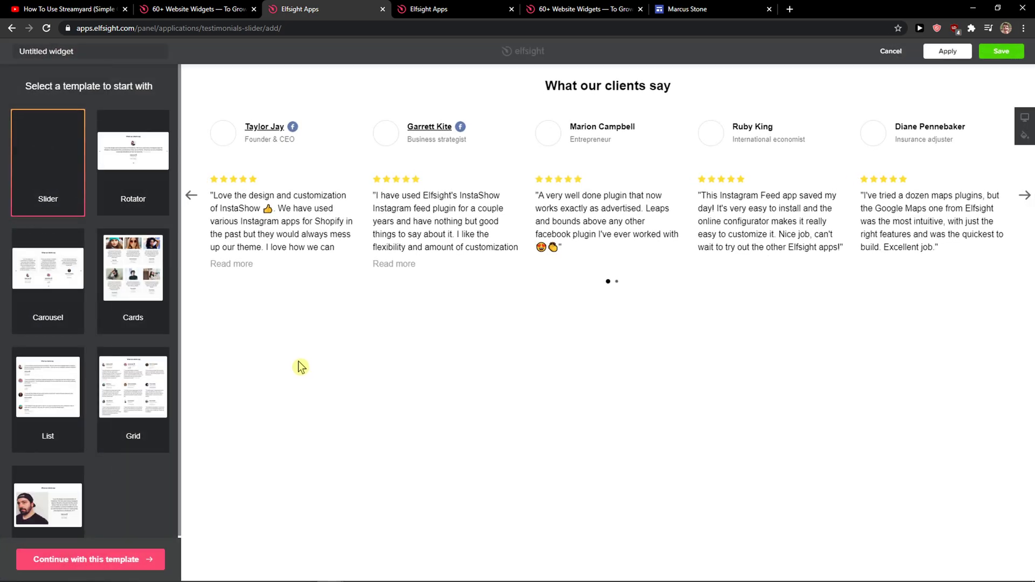
{"action": "left_click", "coordinate": [132, 150]}
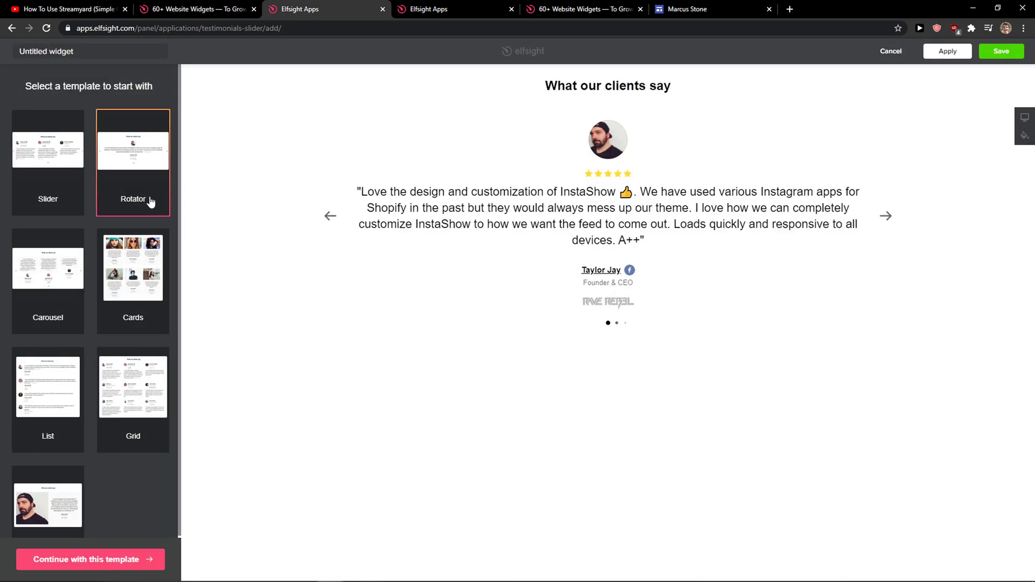
{"action": "mouse_move", "coordinate": [112, 208]}
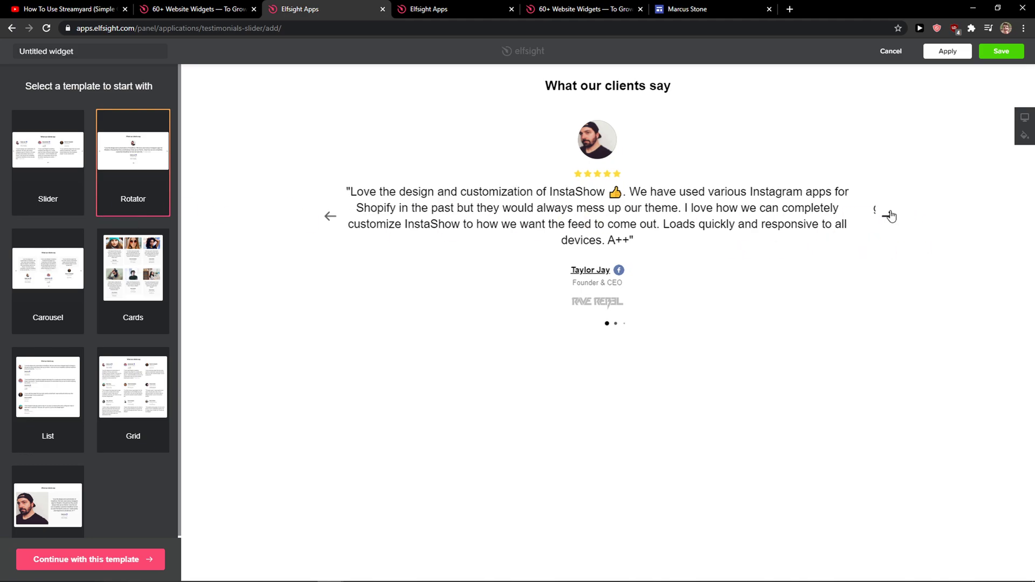
{"action": "left_click", "coordinate": [886, 216]}
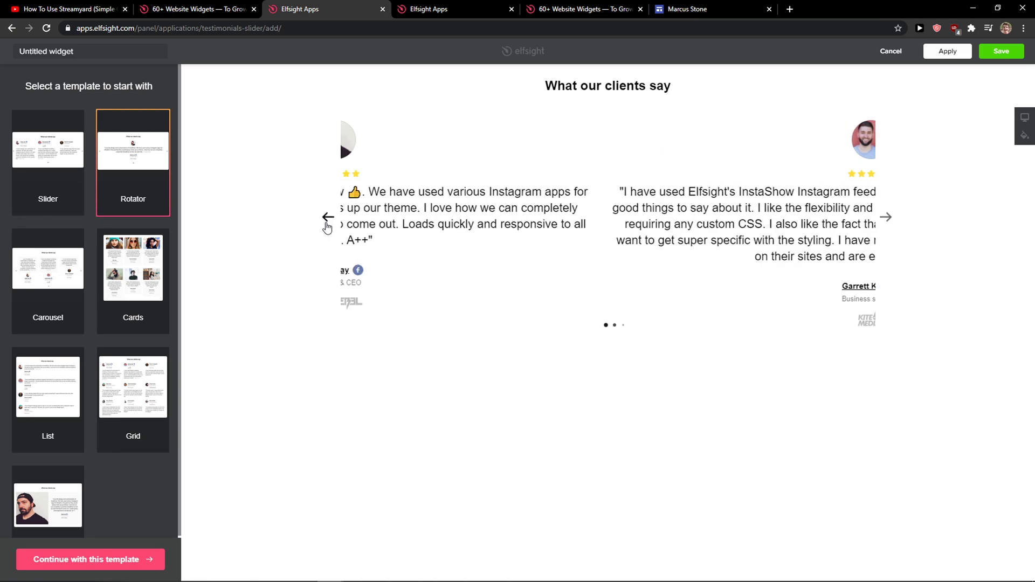
{"action": "left_click", "coordinate": [329, 216]}
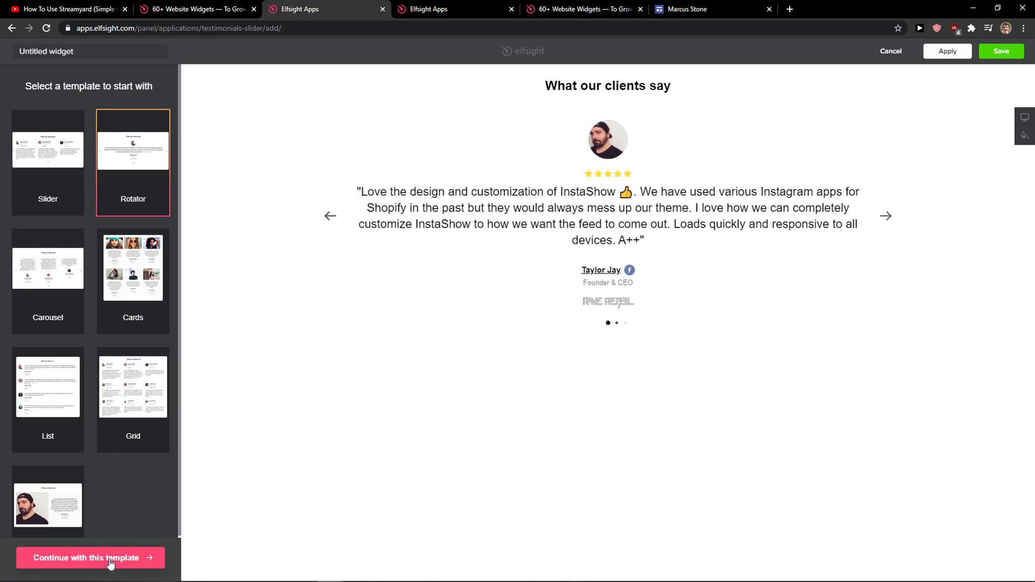
Continue with the Rotator template, inspect the first testimonial in Content, then view Style settings.
{"action": "left_click", "coordinate": [90, 558]}
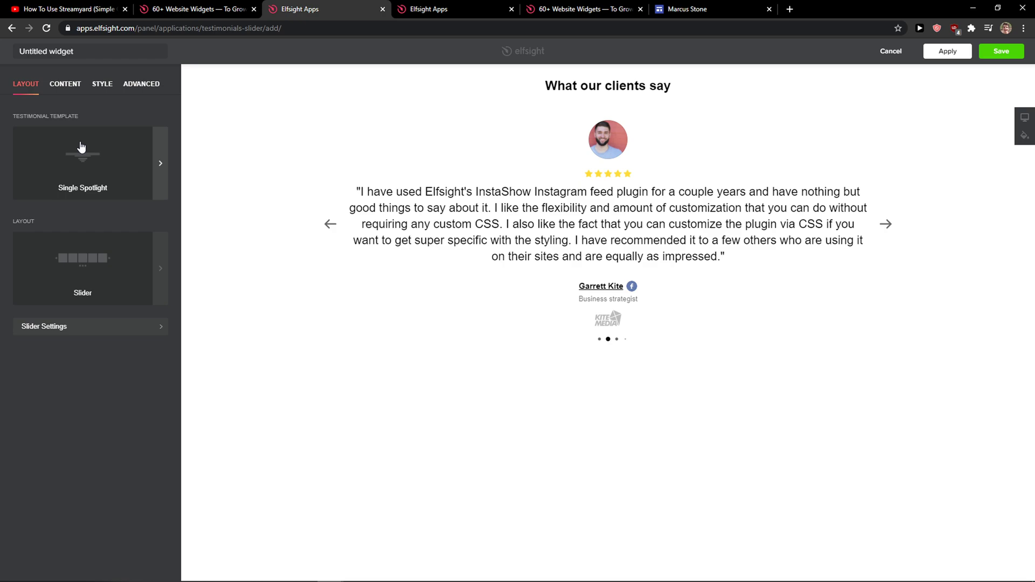
{"action": "left_click", "coordinate": [64, 84]}
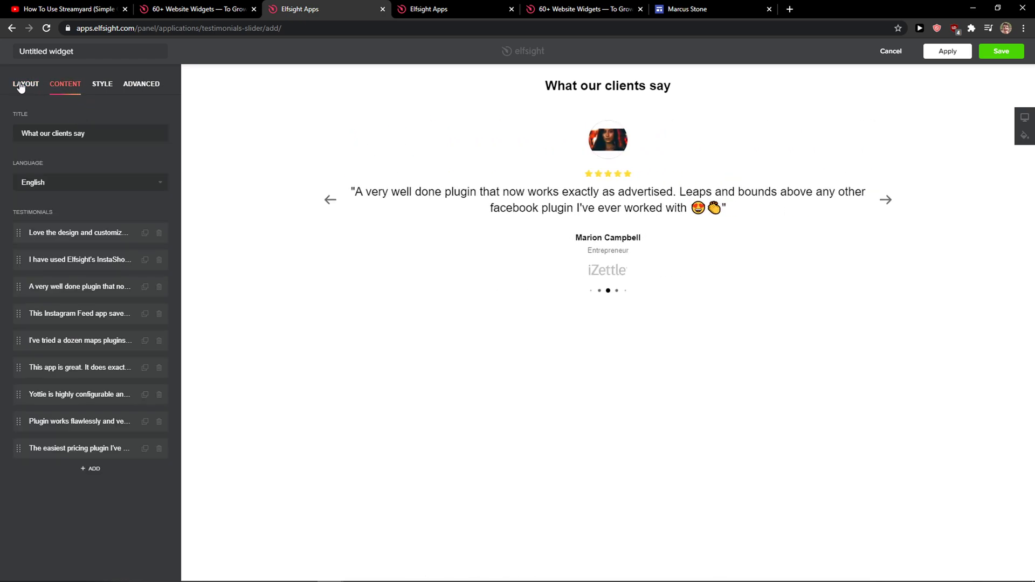
{"action": "left_click", "coordinate": [77, 232]}
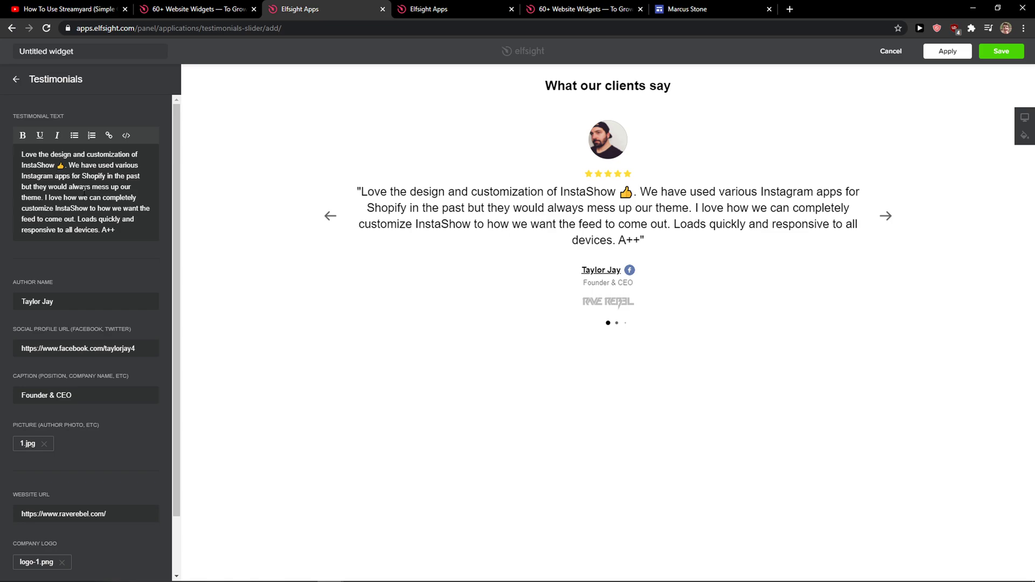
{"action": "mouse_move", "coordinate": [117, 247]}
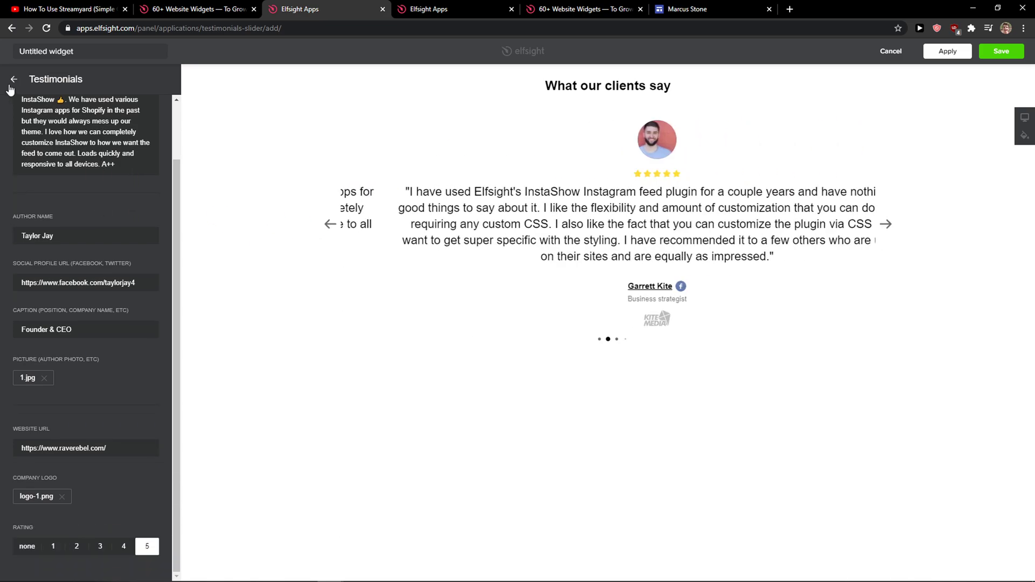
{"action": "left_click", "coordinate": [13, 80]}
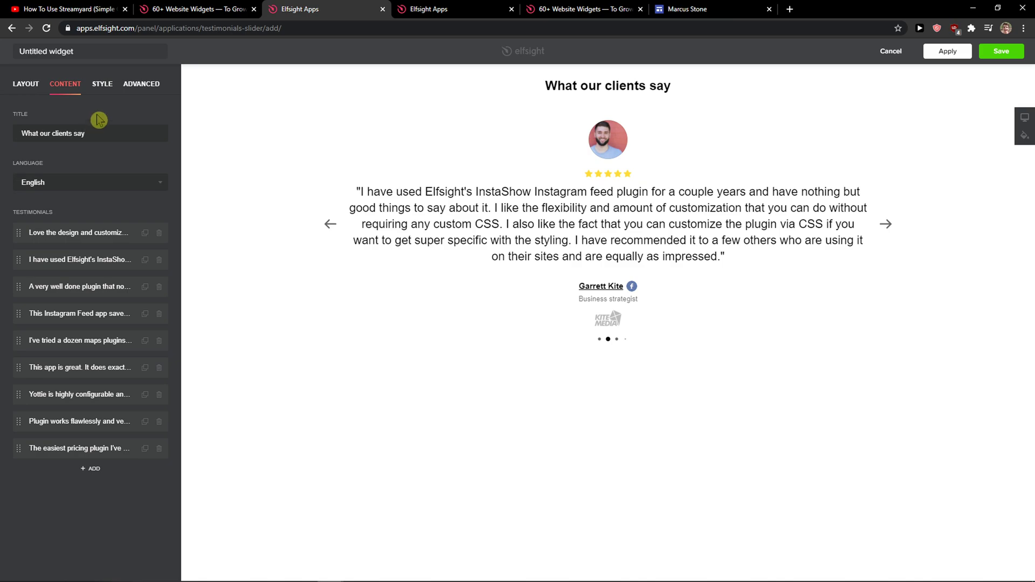
{"action": "left_click", "coordinate": [102, 84]}
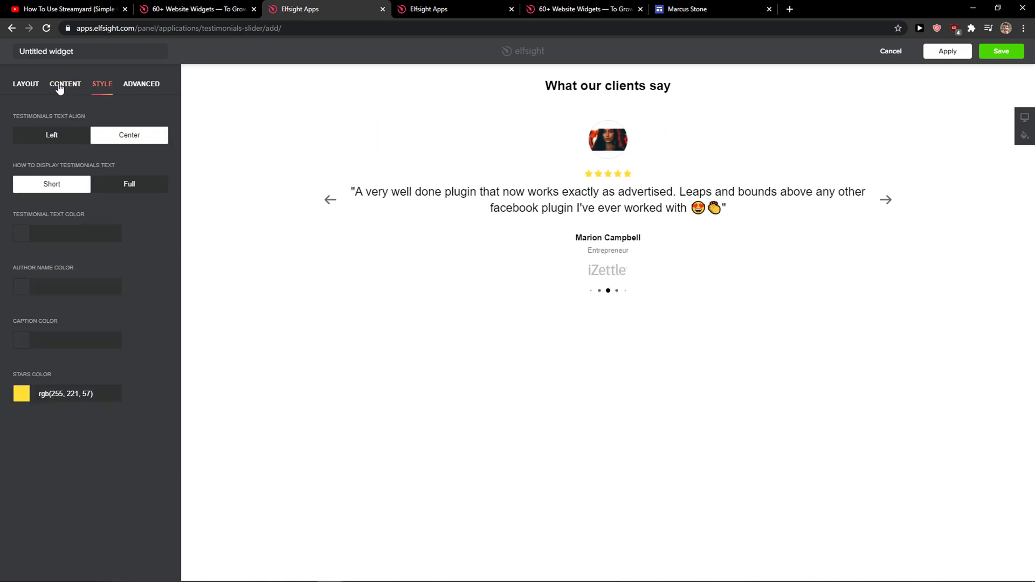
{"action": "mouse_move", "coordinate": [1000, 51]}
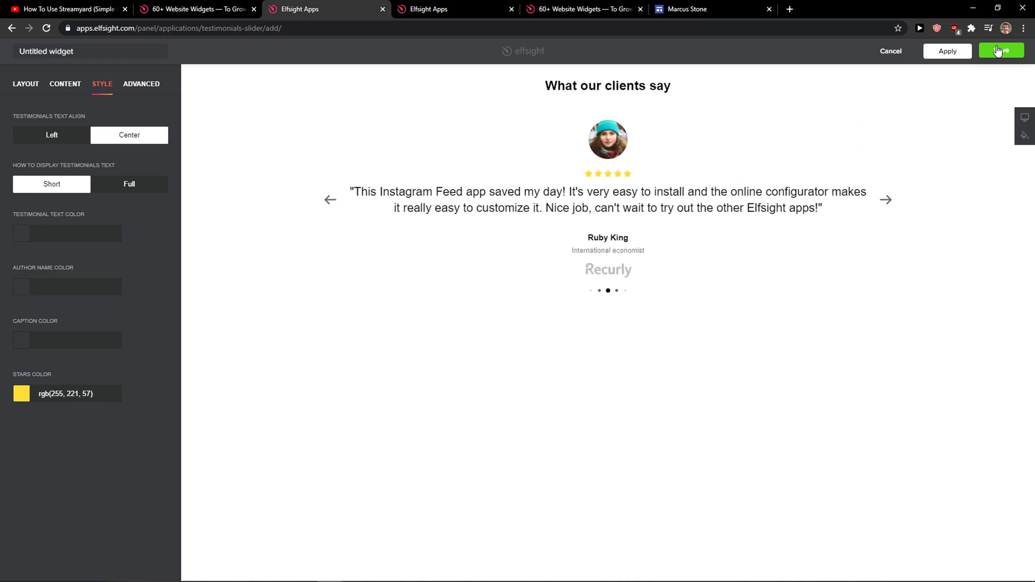
Save the Testimonials Slider widget to reveal its website embed code.
{"action": "left_click", "coordinate": [1001, 51]}
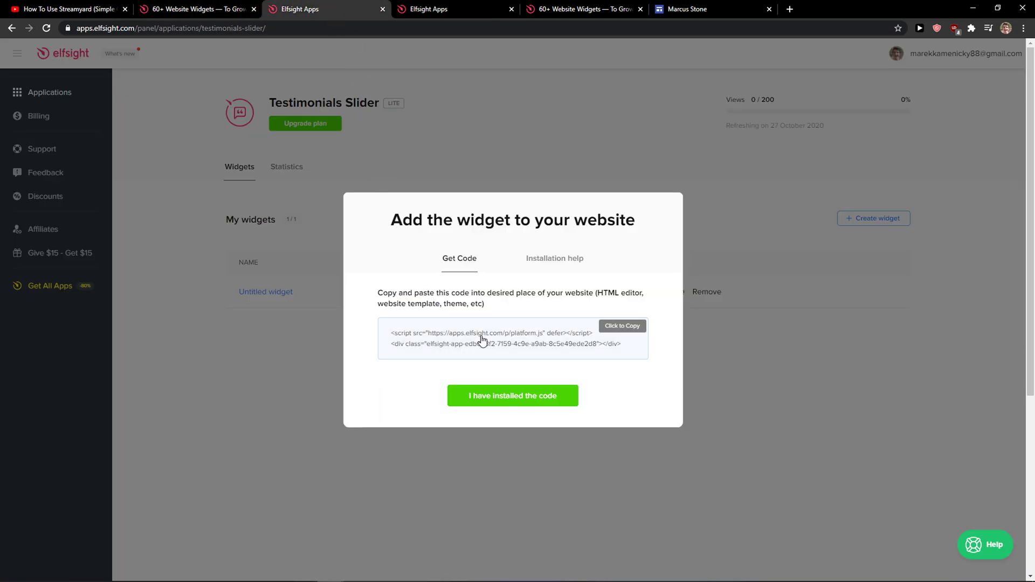
Paste the Elfsight code into an Embed code box on the Sites Contact Us page.
{"action": "left_click", "coordinate": [687, 9]}
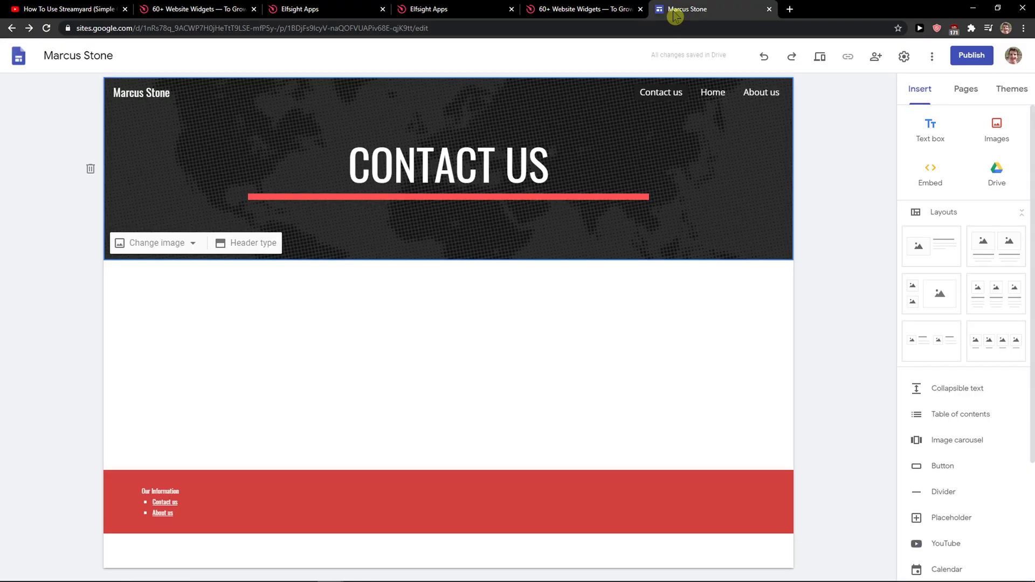
{"action": "mouse_move", "coordinate": [930, 174]}
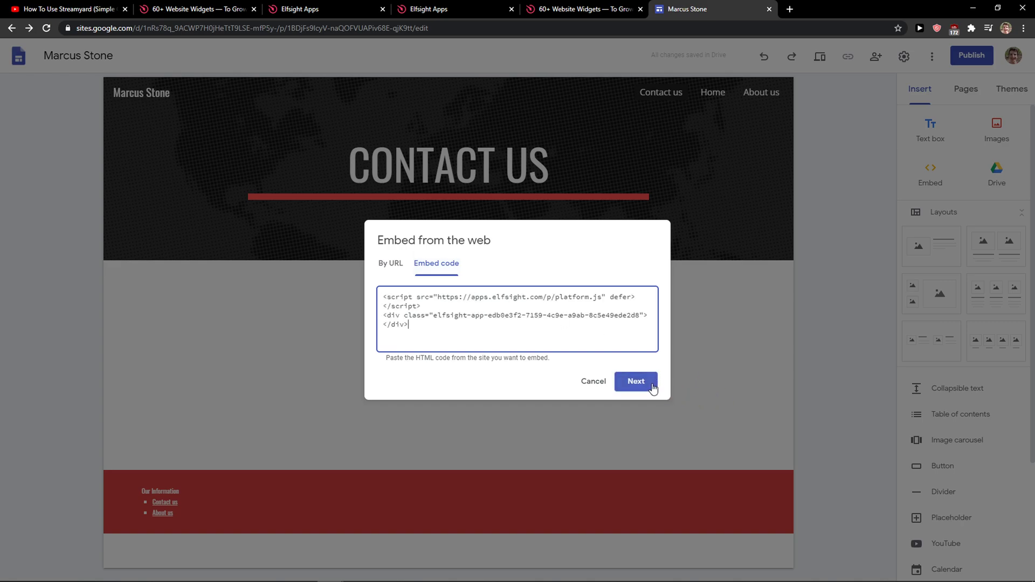
{"action": "left_click", "coordinate": [635, 381]}
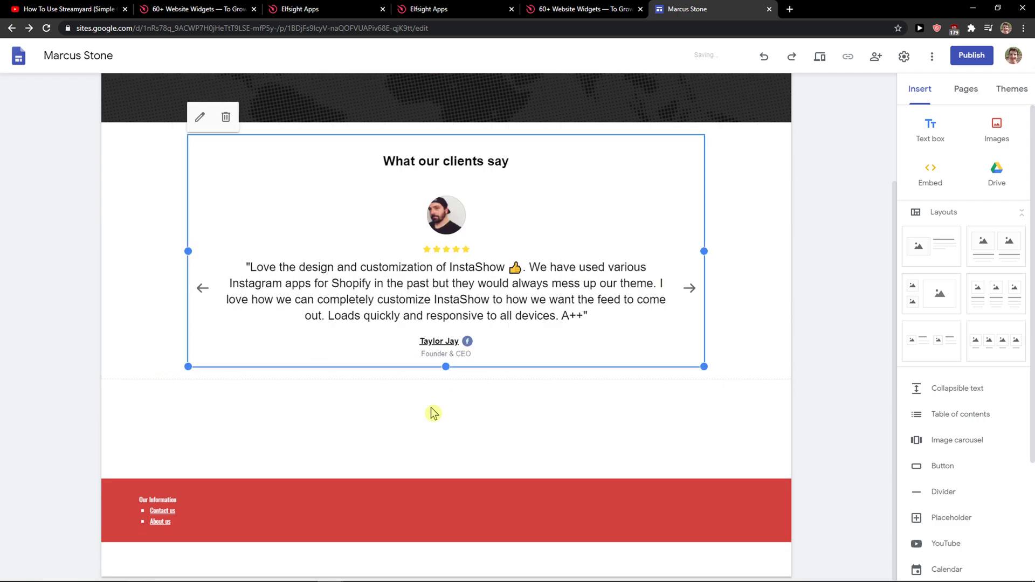
Deselect the testimonials slider placed below the Contact Us header.
{"action": "scroll", "scroll_direction": "up", "scroll_amount": 3}
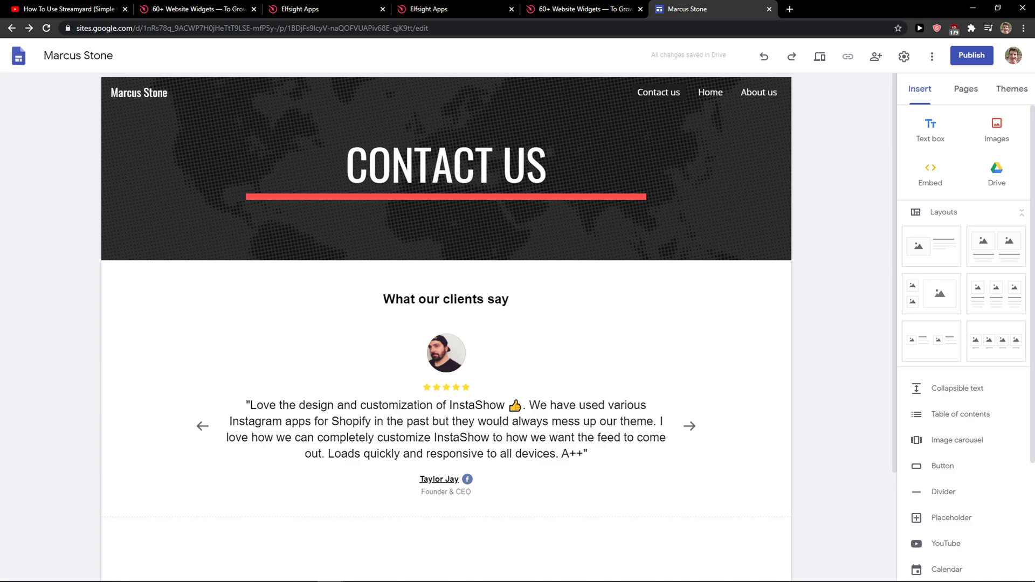
{"action": "left_click", "coordinate": [688, 426]}
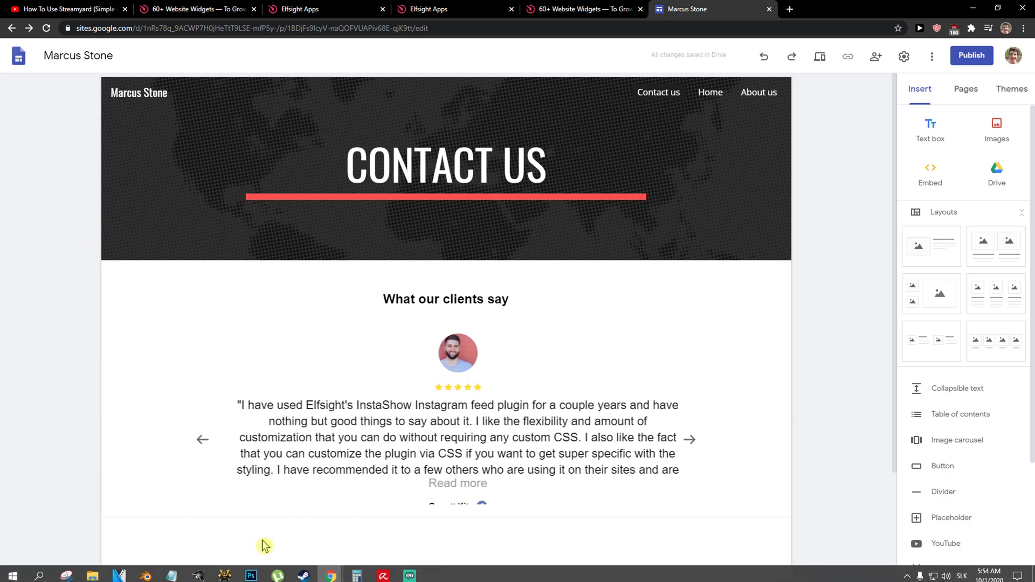